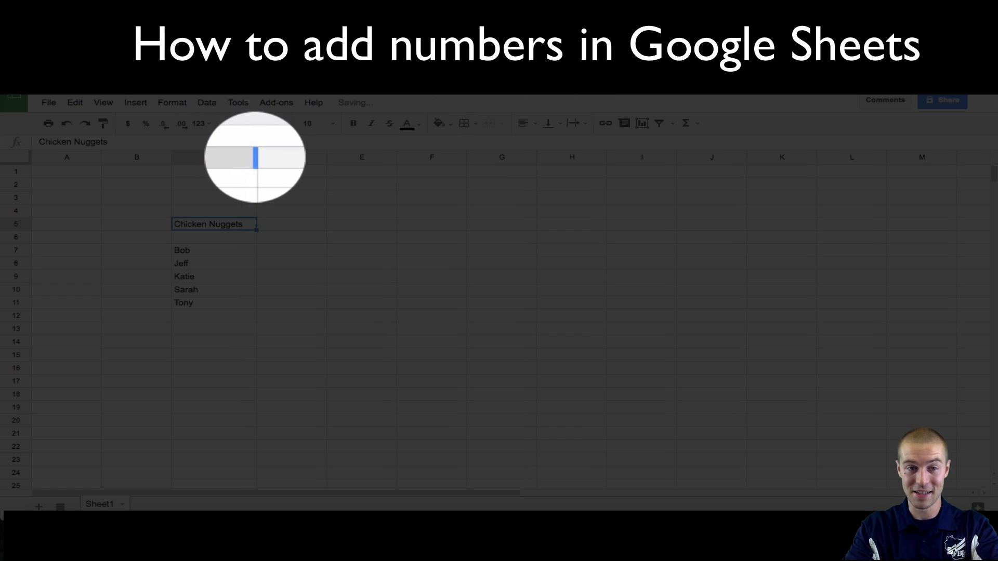
Step: Prefix the heading in C5 so it reads '50pc Chicken Nuggets'
type("50pc")
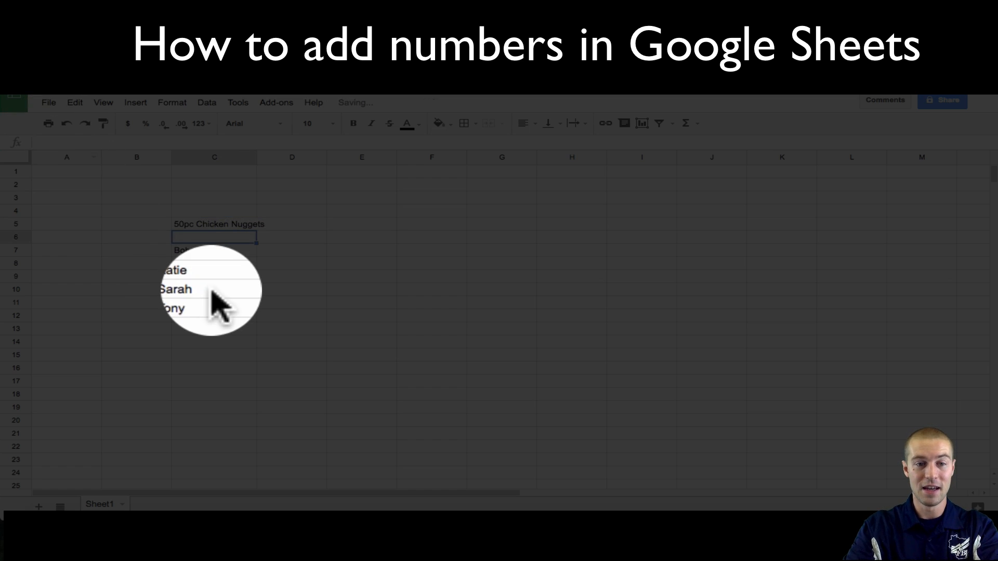
left_click(292, 295)
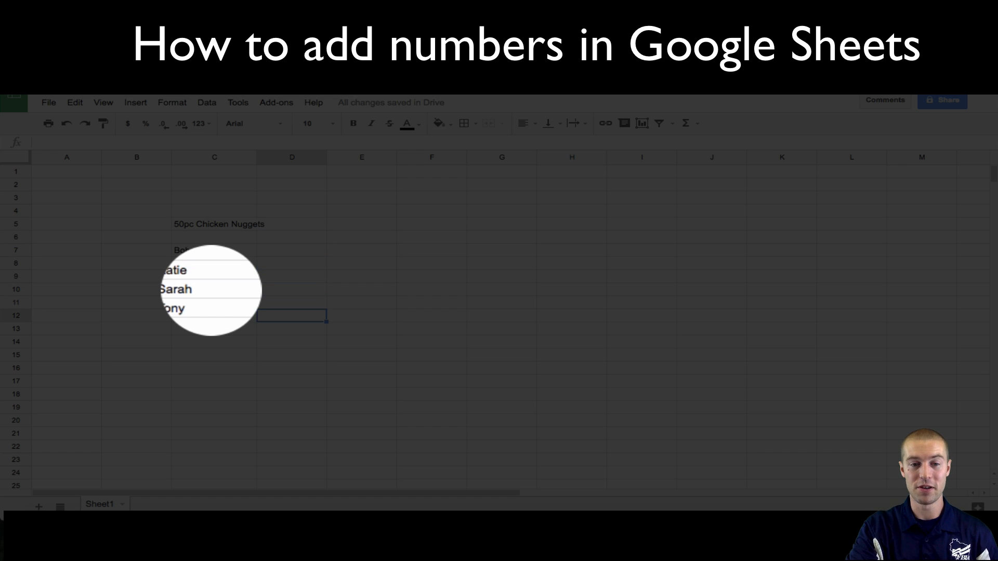
Step: Label C12 'Total' and put =SUM(D7:D11) in D12 beside it
type("Total")
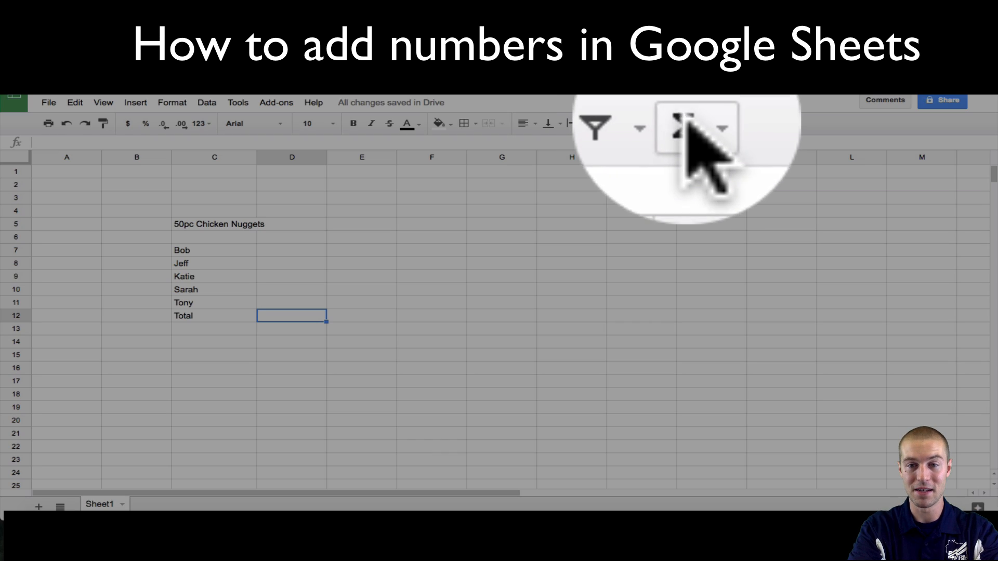
left_click(678, 125)
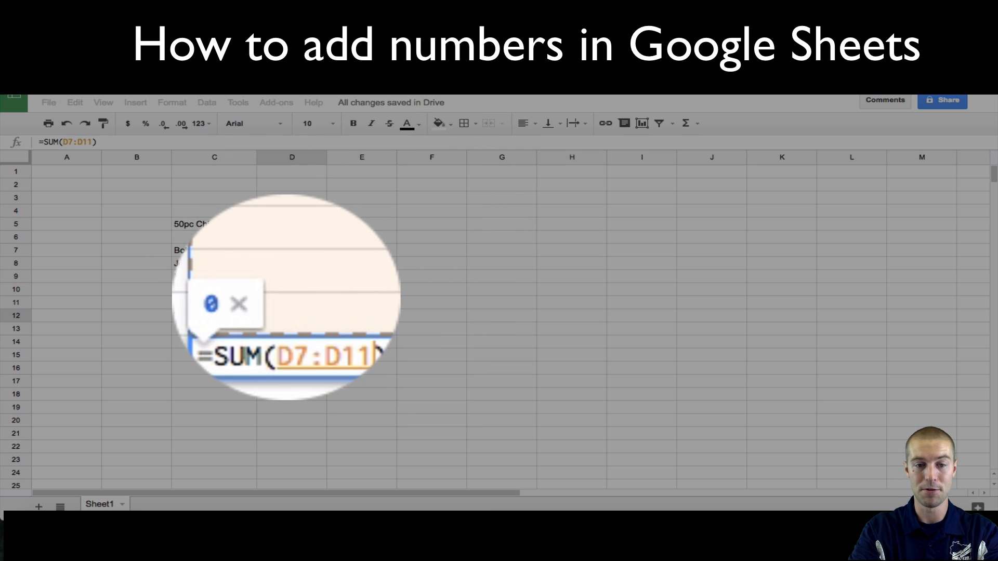
key("Enter")
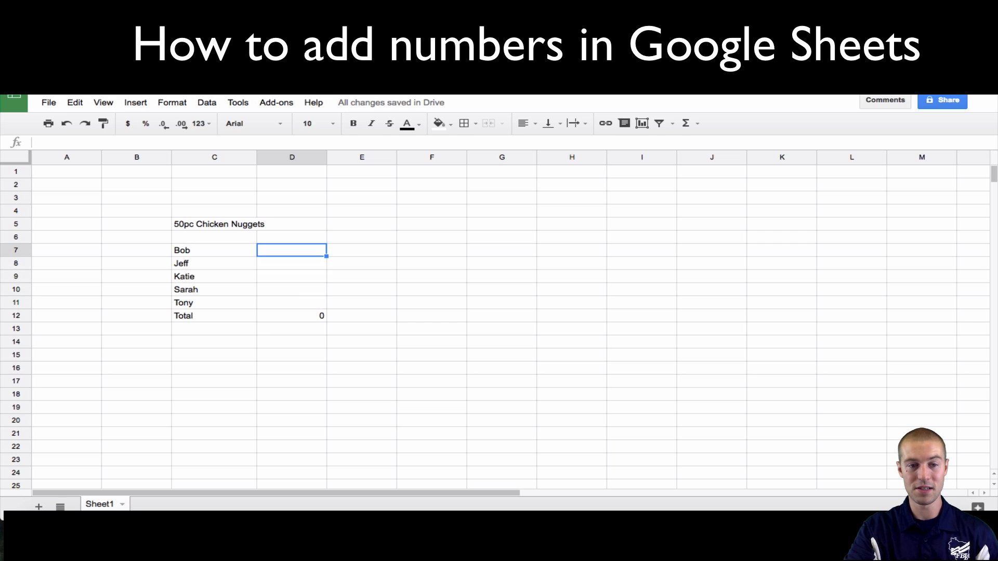
Step: Enter nugget counts 10, 4, 10, 12, 12 in D7:D11 so the Total reads 48
type("10")
left_click(292, 263)
type("4")
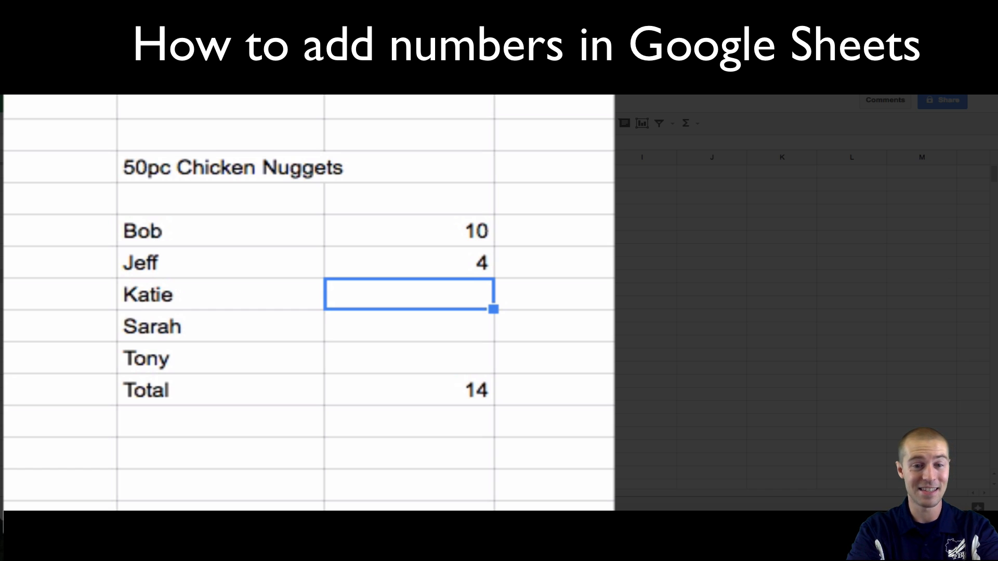
type("10")
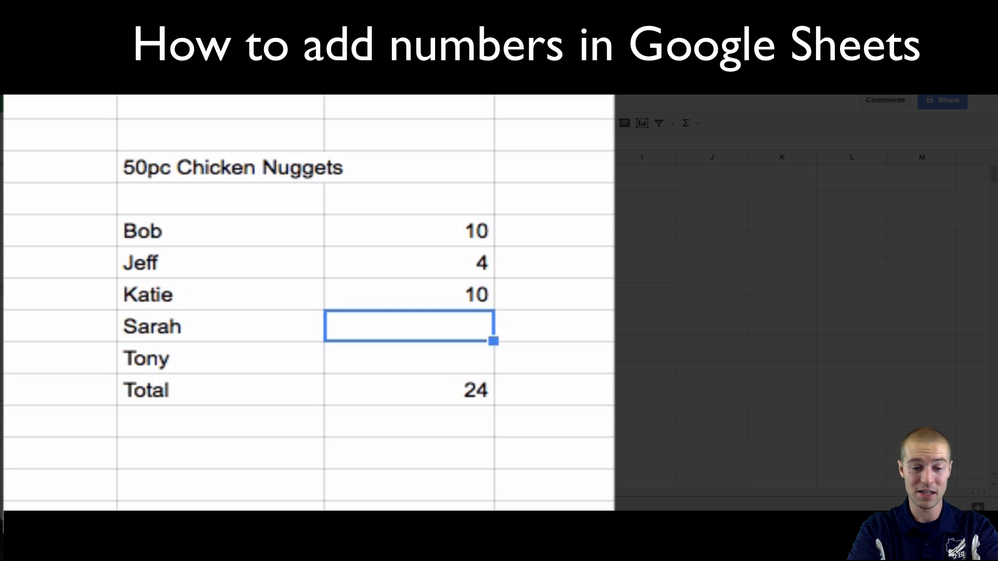
type("12")
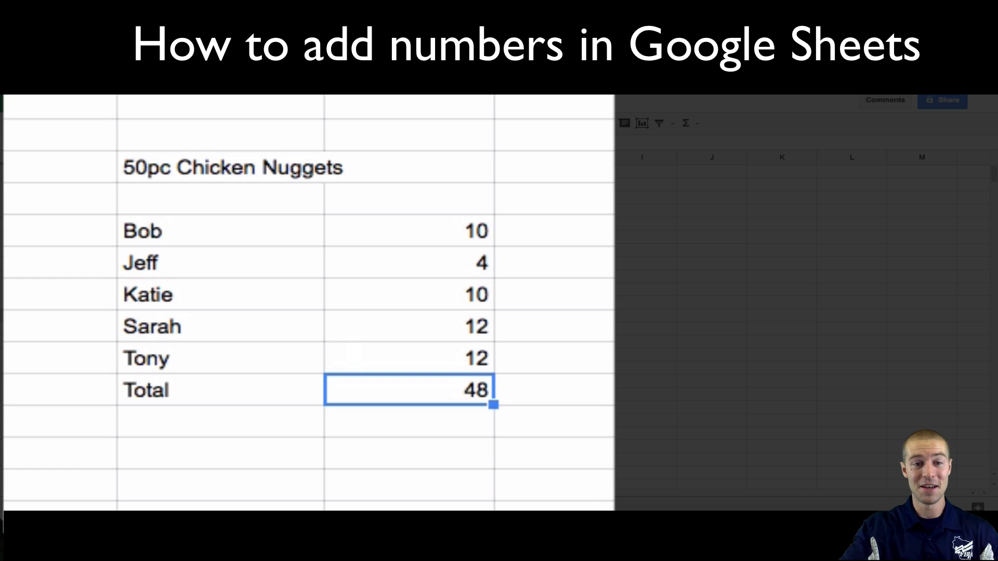
Step: Revise Jeff's and Sarah's counts to 6 each so the Total drops to 44
left_click(408, 262)
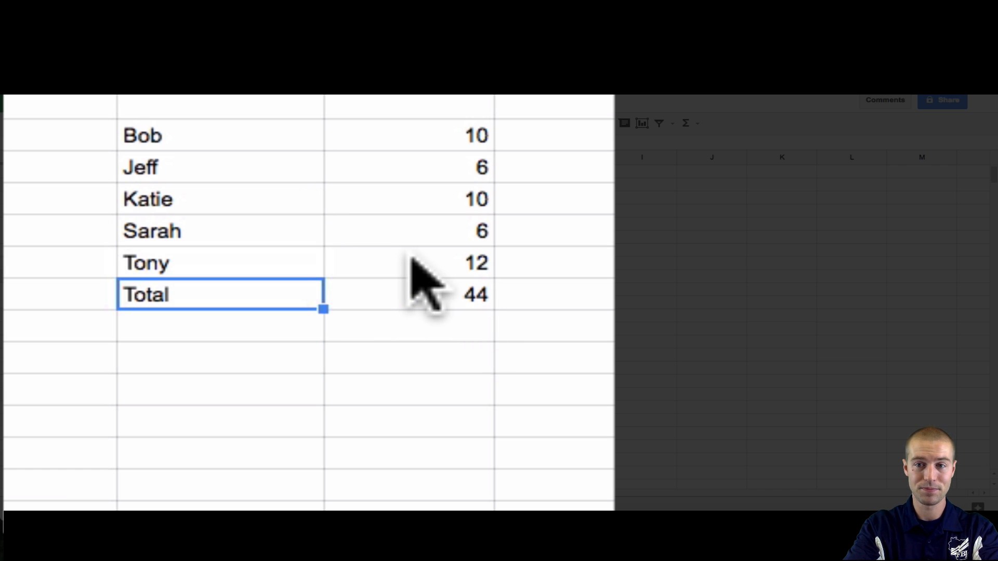
mouse_move(527, 165)
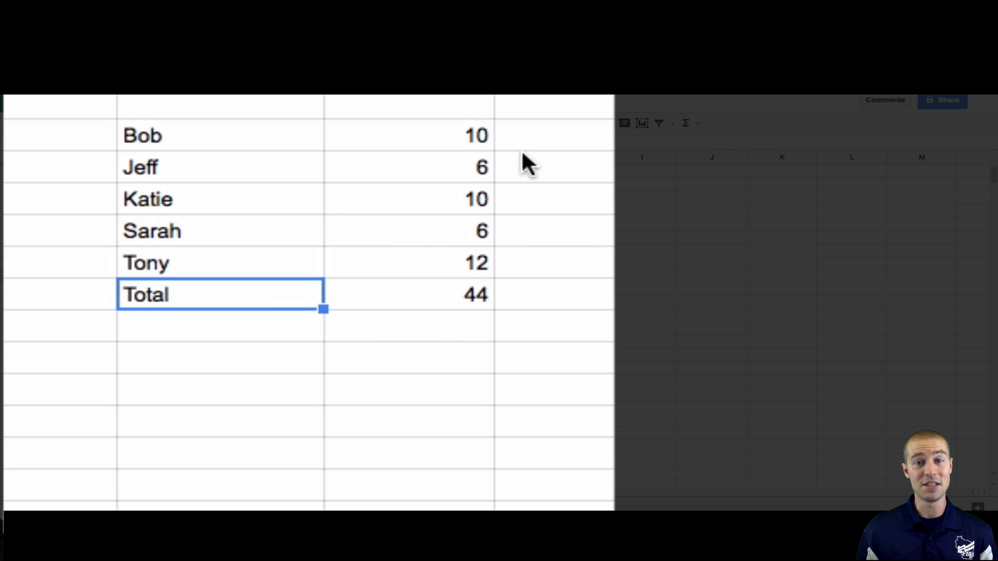